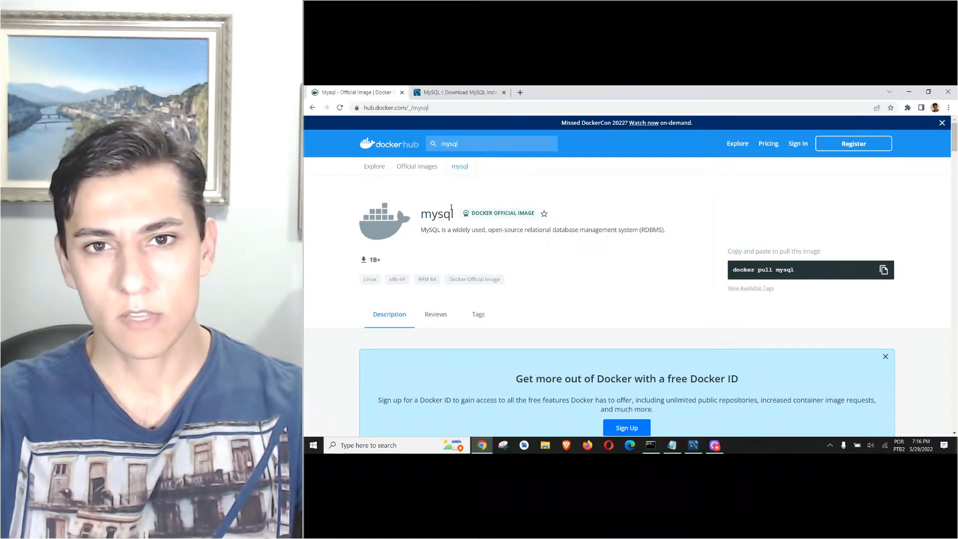
pyautogui.moveTo(464, 213)
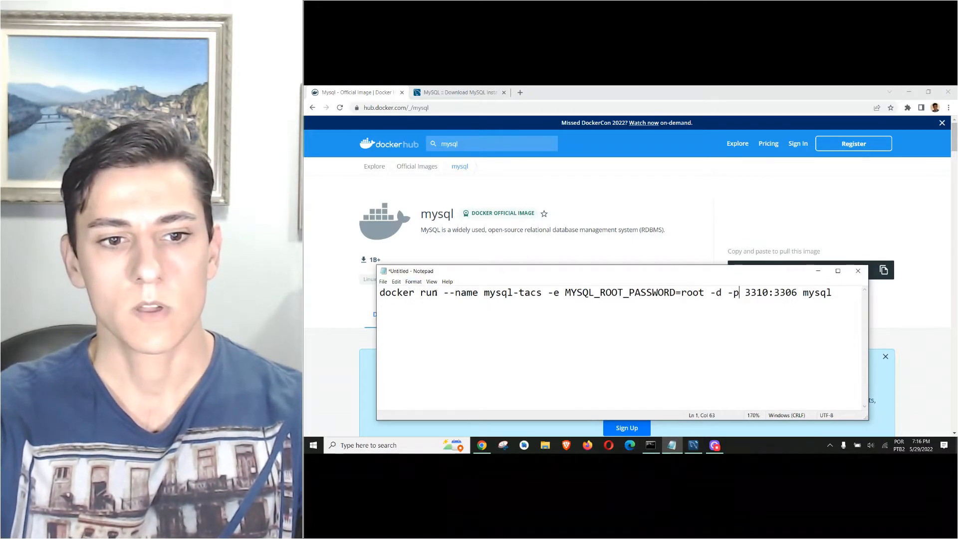
pyautogui.press('ctrl+a')
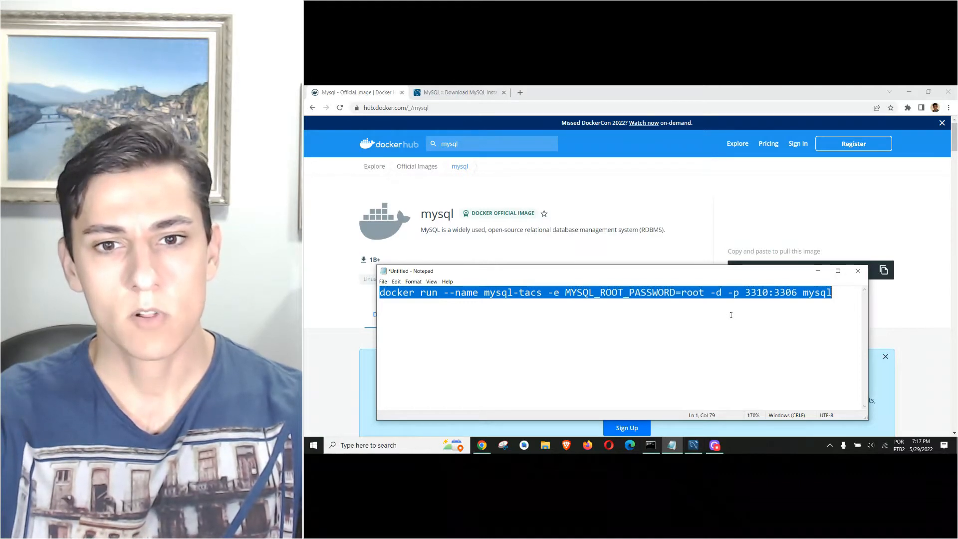
pyautogui.click(538, 292)
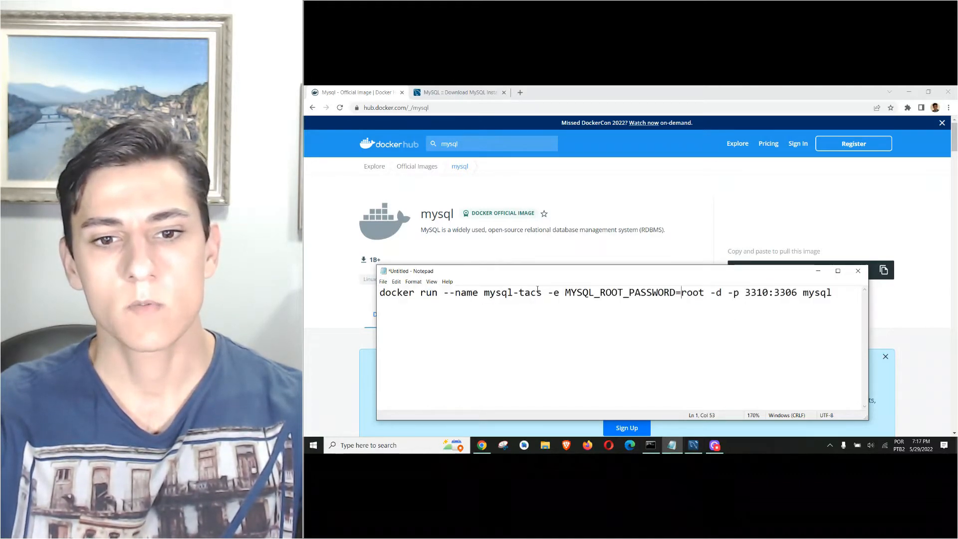
pyautogui.doubleClick(511, 292)
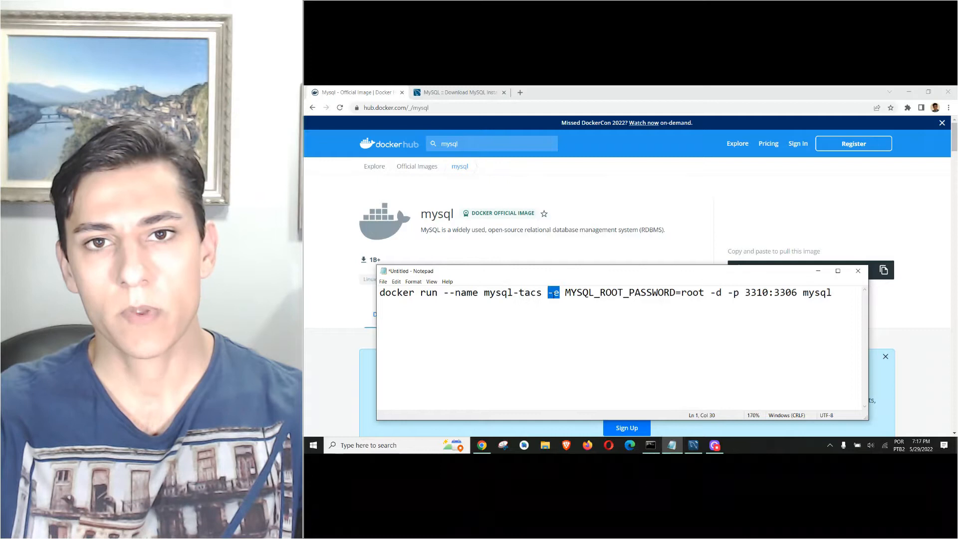
pyautogui.doubleClick(634, 292)
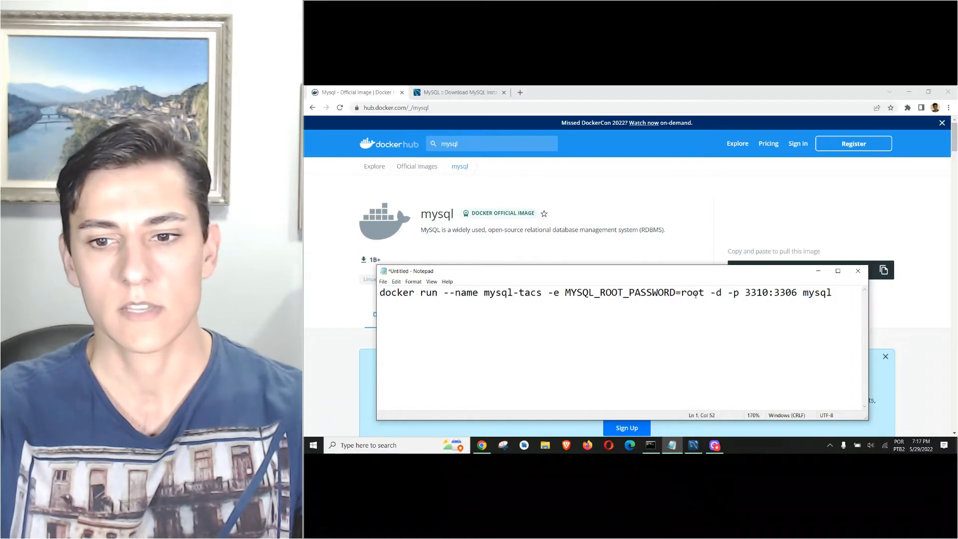
pyautogui.doubleClick(691, 293)
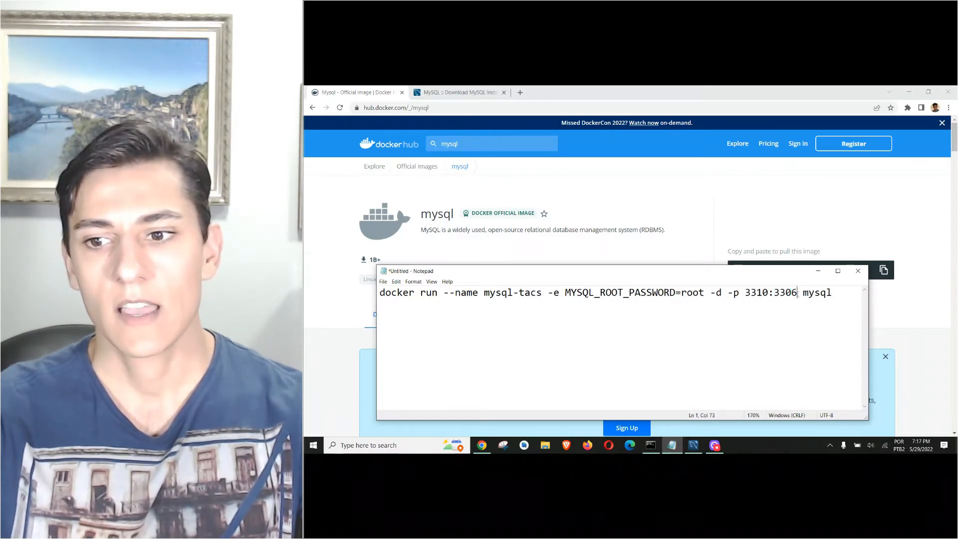
pyautogui.doubleClick(817, 292)
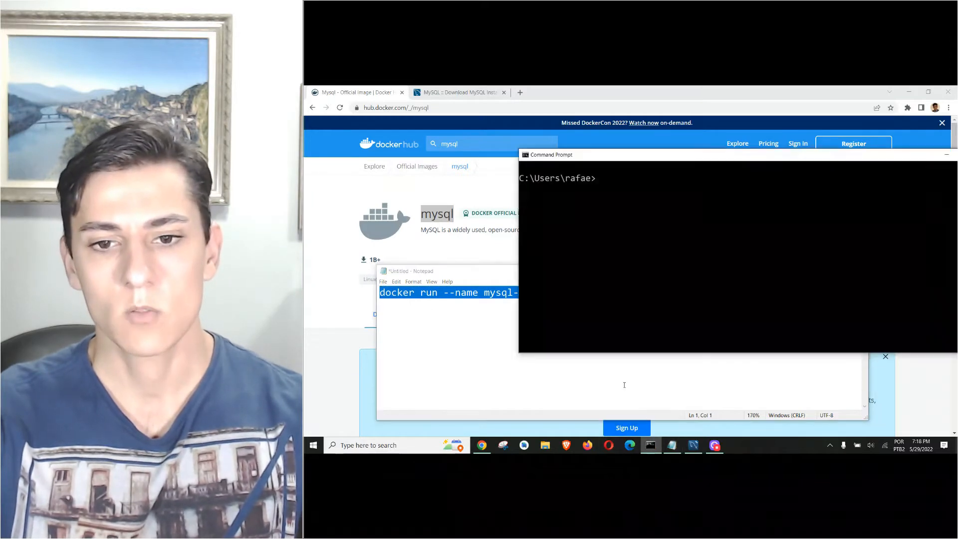
# Run docker images to list the local images: mongo, nginx, ubuntu, fedora, no mysql
pyautogui.write('docker')
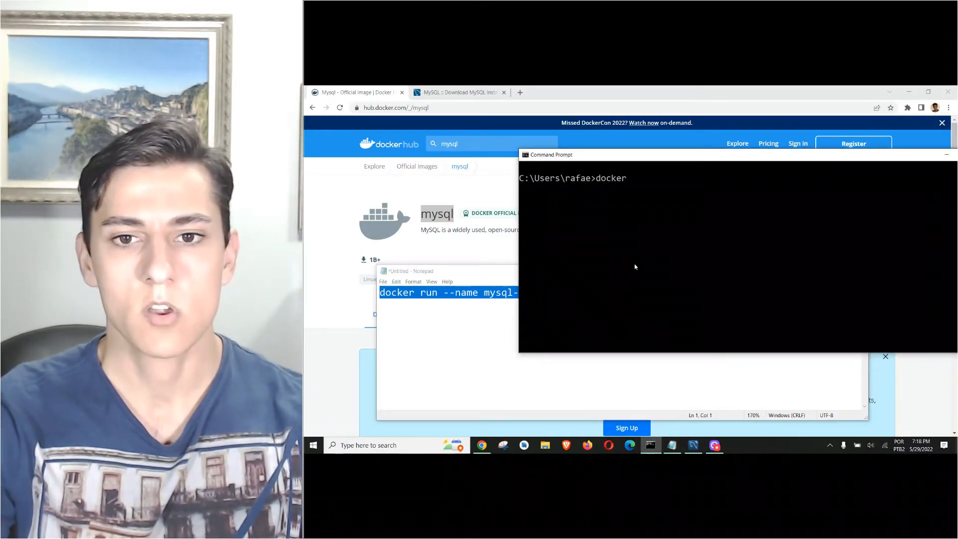
pyautogui.write('images')
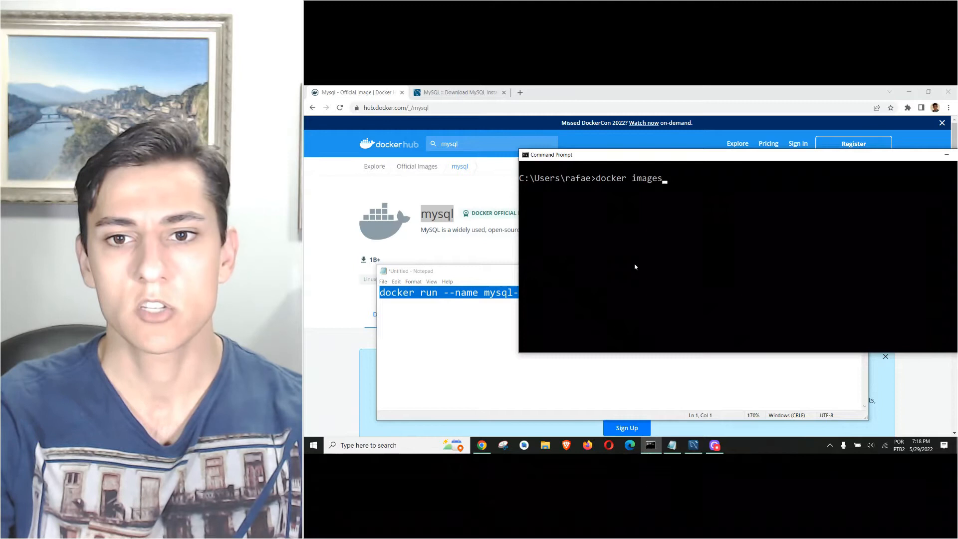
pyautogui.press('Return')
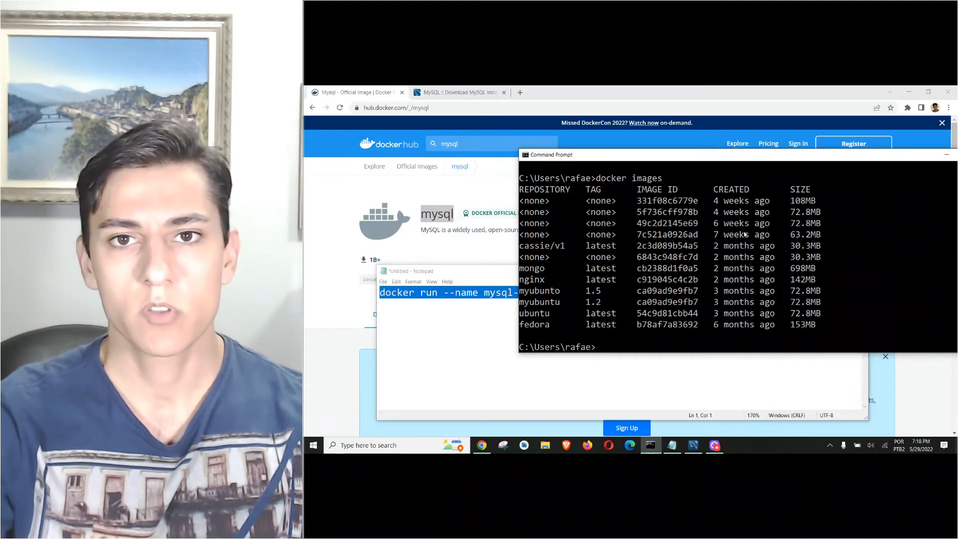
# Enter docker container ls to list the running containers
pyautogui.write('dc')
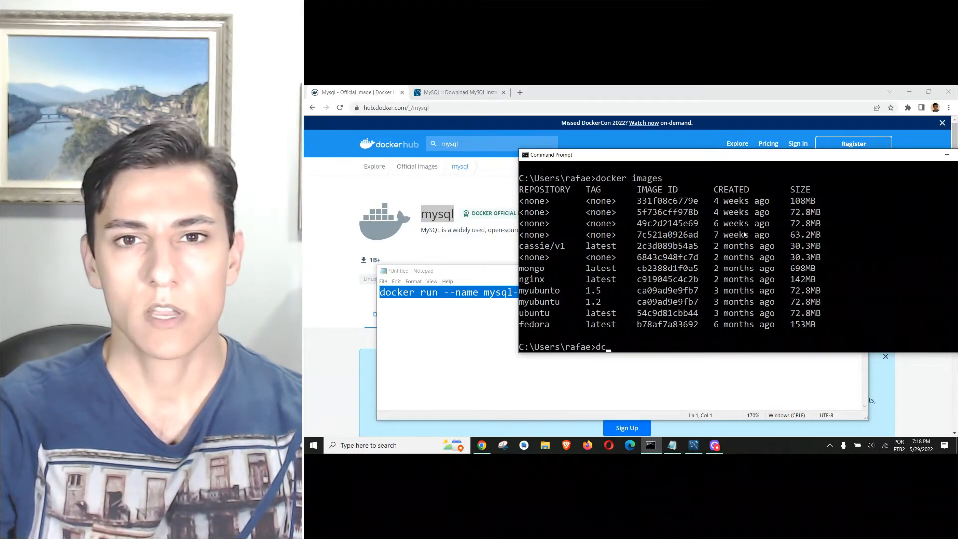
pyautogui.write('docker container r')
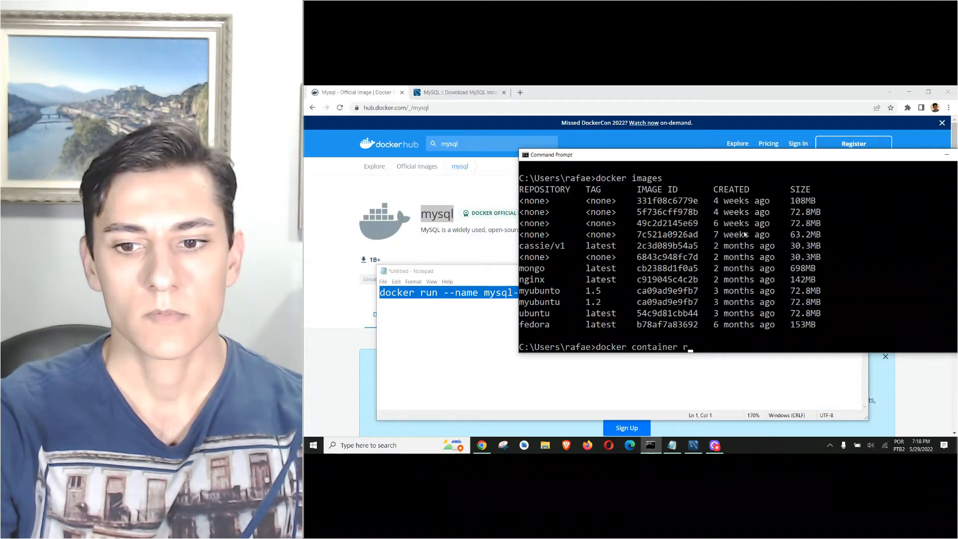
pyautogui.press('Return')
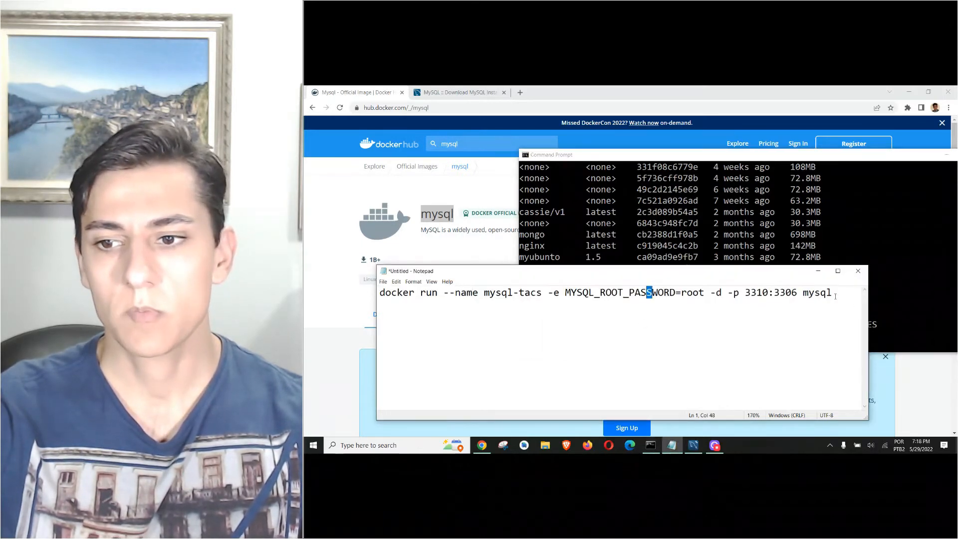
# Run the copied mysql-tacs docker run command on port 3310, pulling the mysql image
pyautogui.press('ctrl+a')
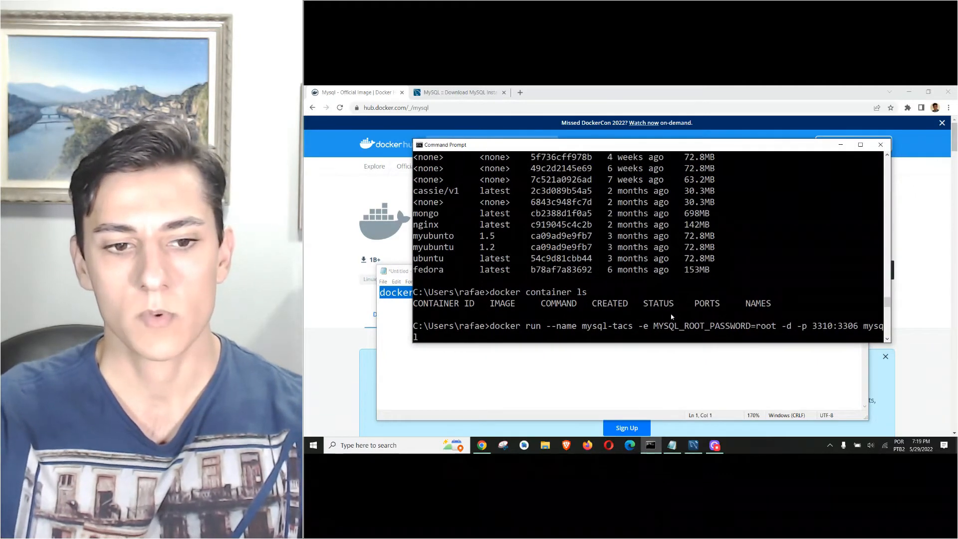
pyautogui.press('Return')
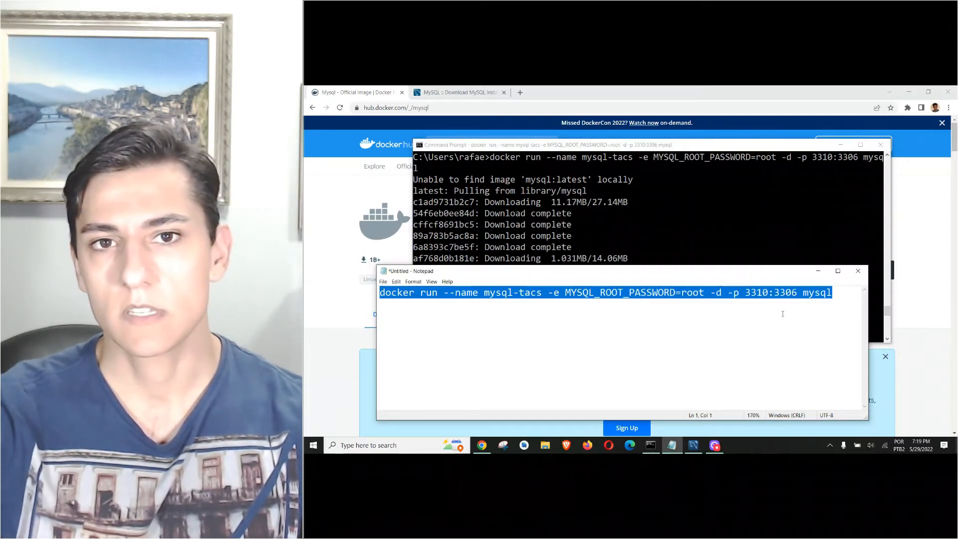
pyautogui.click(458, 92)
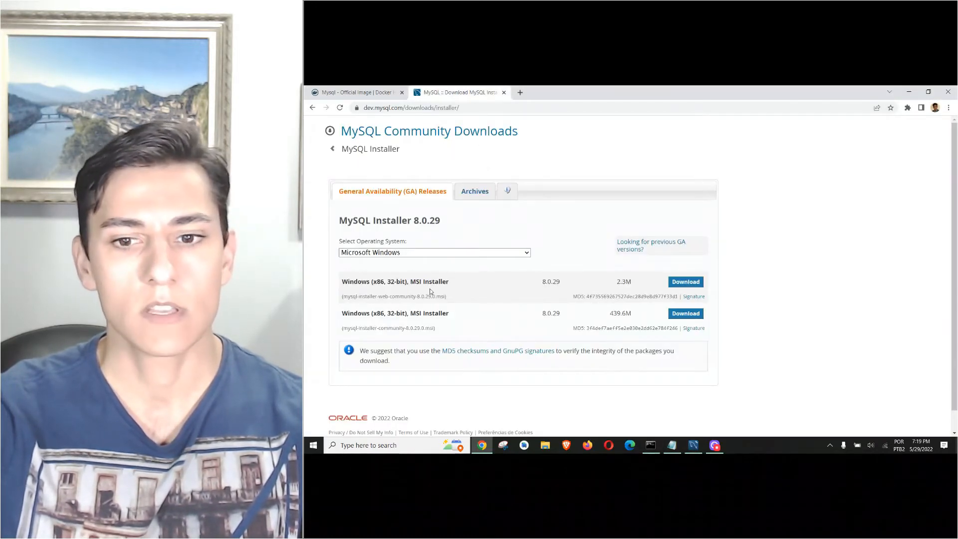
pyautogui.moveTo(517, 276)
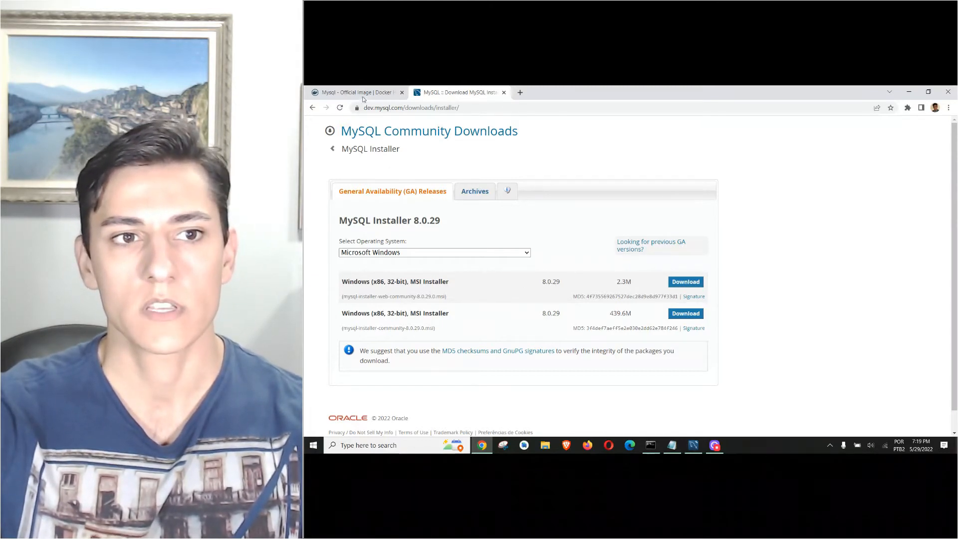
# Glance at the Docker Hub mysql page, then return to the mysql image pull in Command Prompt
pyautogui.click(357, 93)
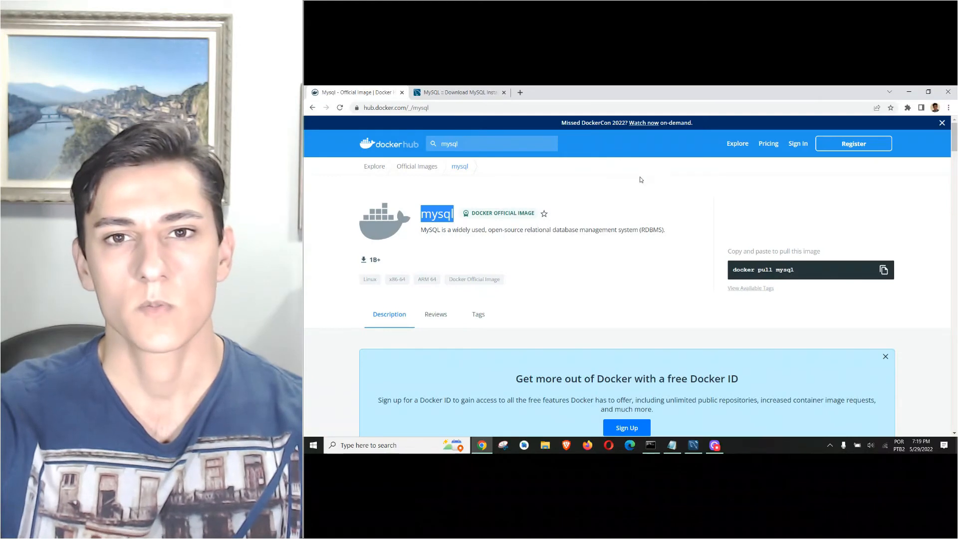
pyautogui.moveTo(647, 259)
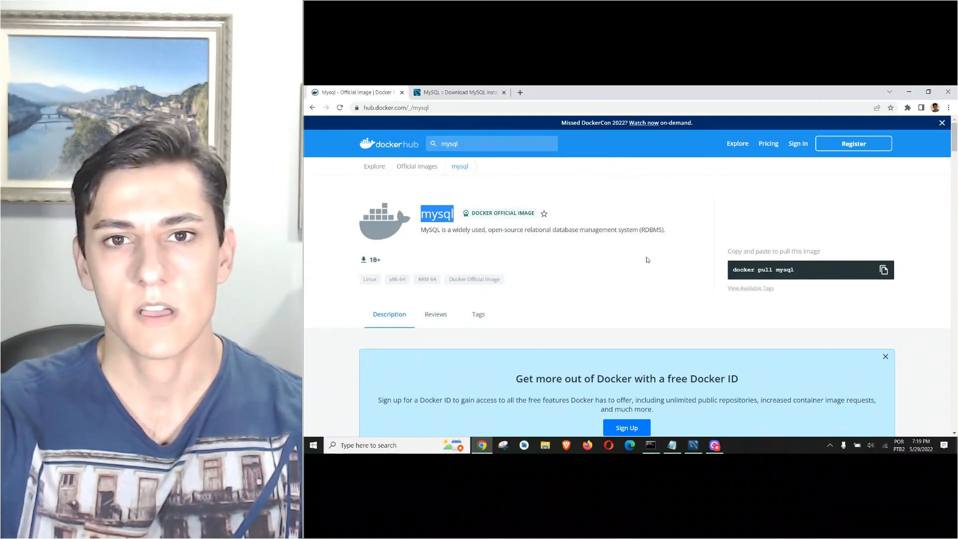
pyautogui.moveTo(635, 255)
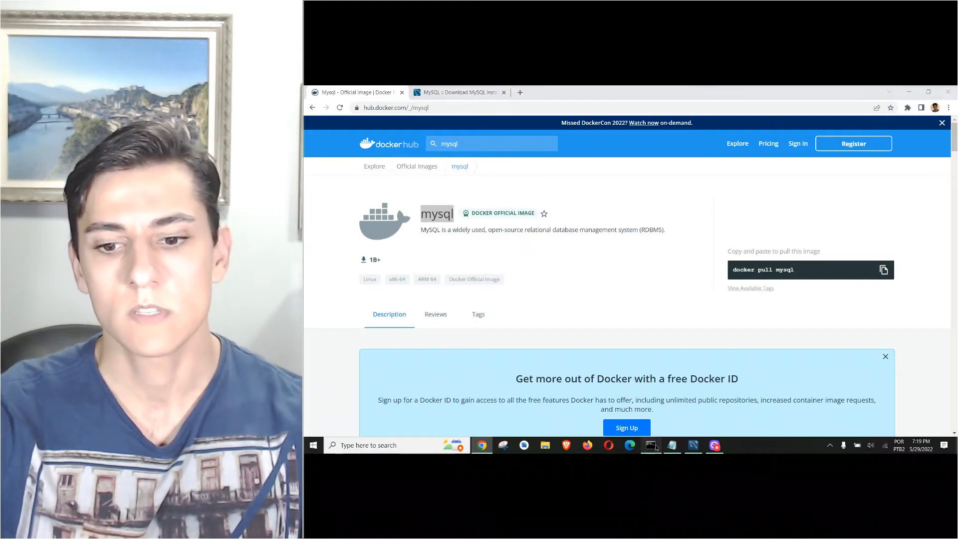
pyautogui.click(650, 445)
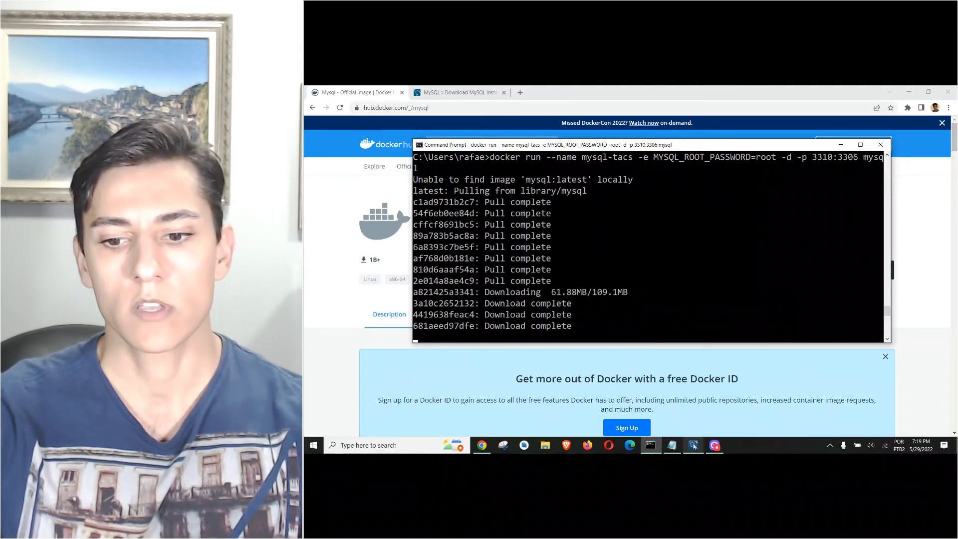
# Launch MySQL Workbench from the taskbar to its home screen of saved connections
pyautogui.click(693, 444)
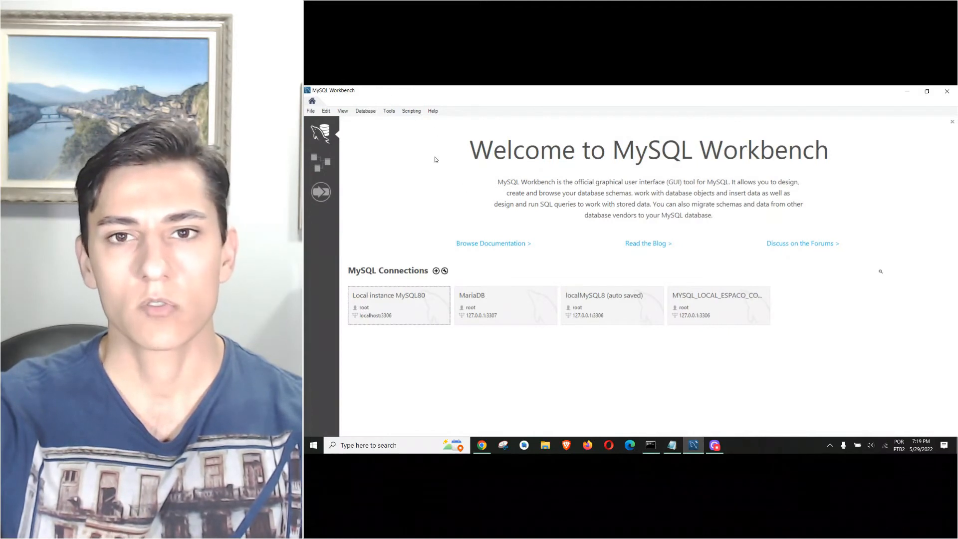
pyautogui.moveTo(581, 200)
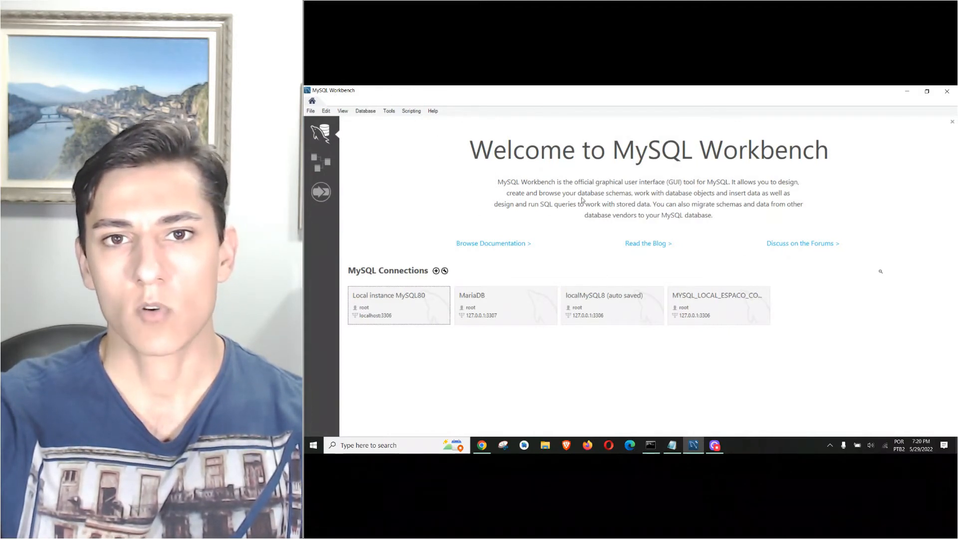
pyautogui.moveTo(694, 258)
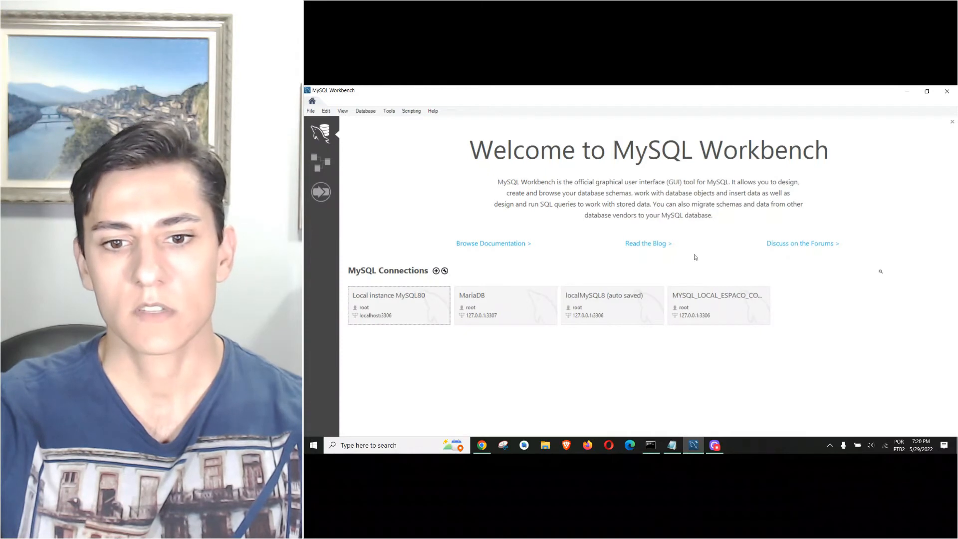
pyautogui.moveTo(793, 320)
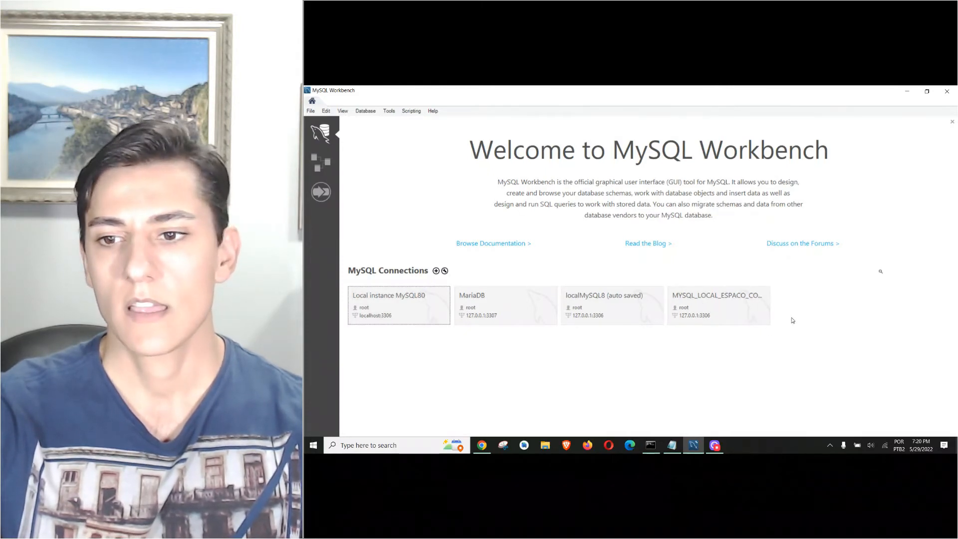
pyautogui.moveTo(824, 300)
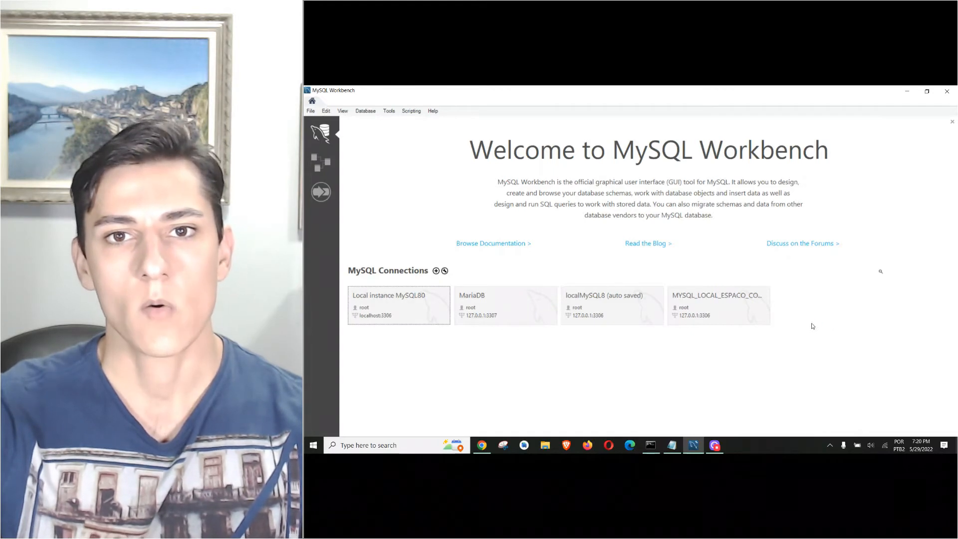
pyautogui.moveTo(749, 300)
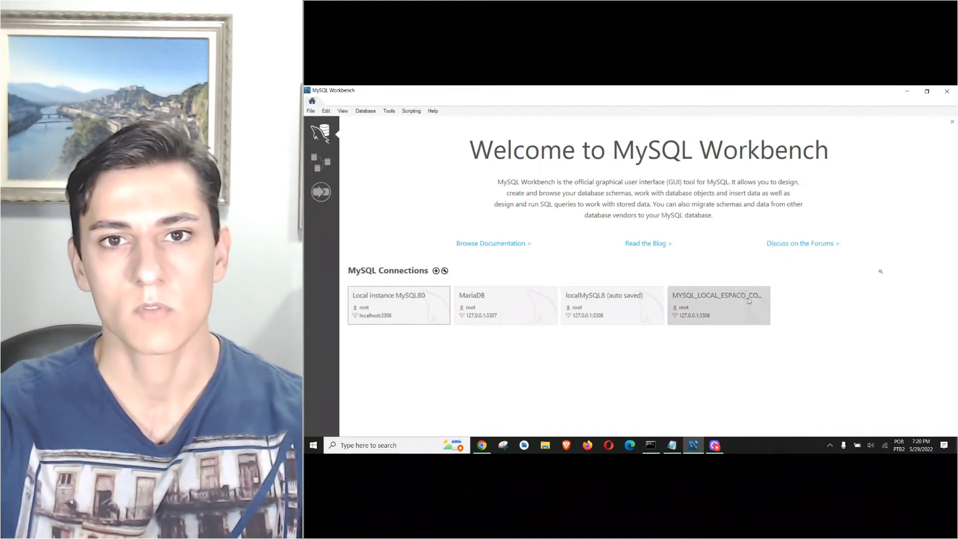
pyautogui.moveTo(617, 416)
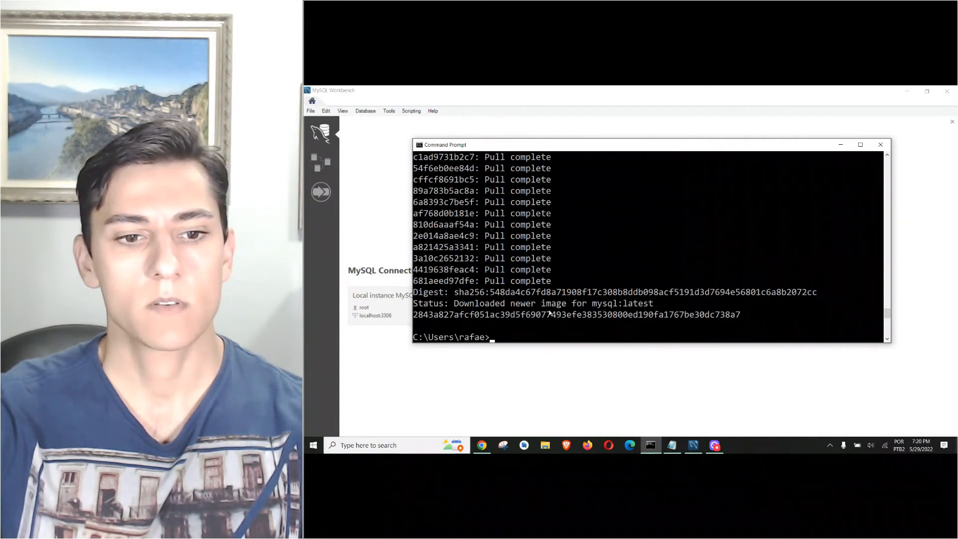
pyautogui.moveTo(838, 259)
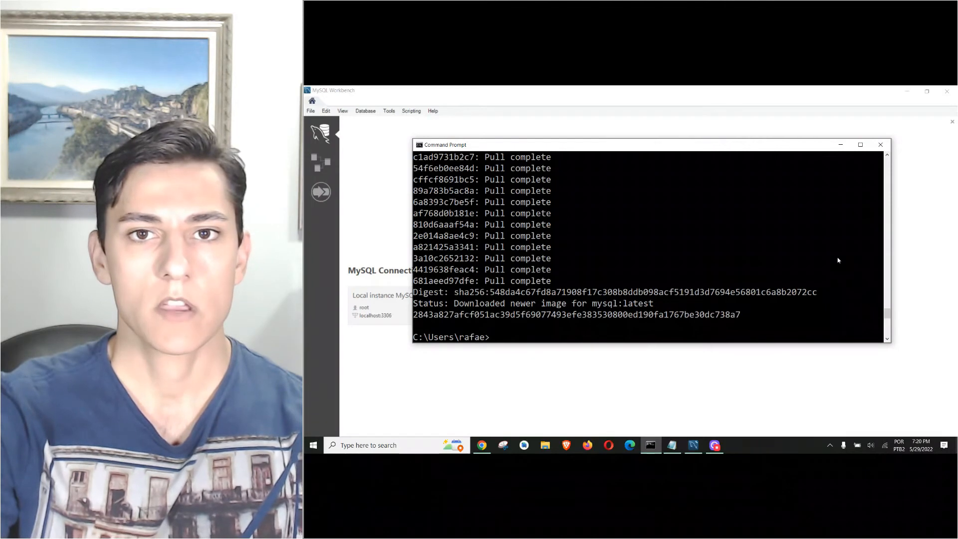
# List containers to confirm mysql-tacs is running with port 3310 mapped to 3306
pyautogui.write('docker run --name mysql-tacs -e MYSQL_ROOT_PASSWORD=root -d -p 3310:3306 mysql')
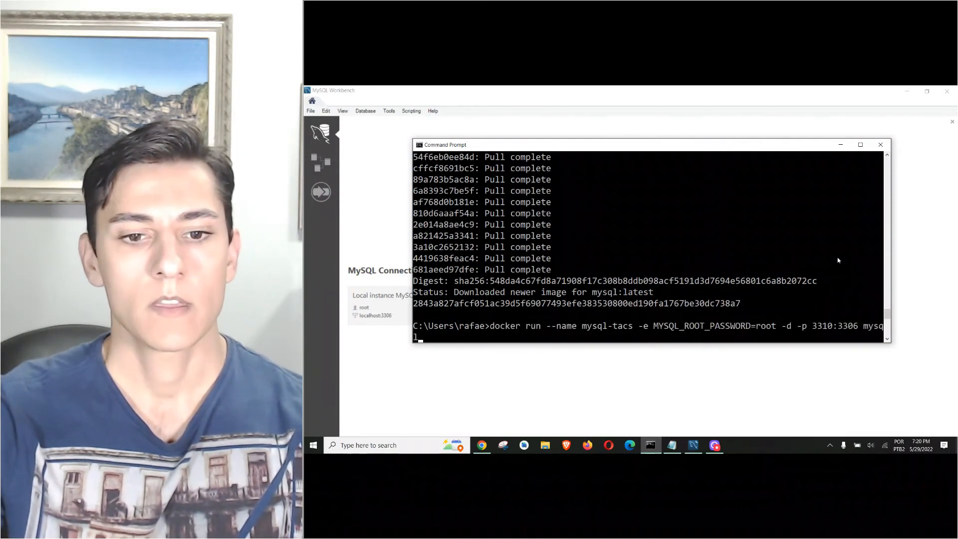
pyautogui.write('docker container ls')
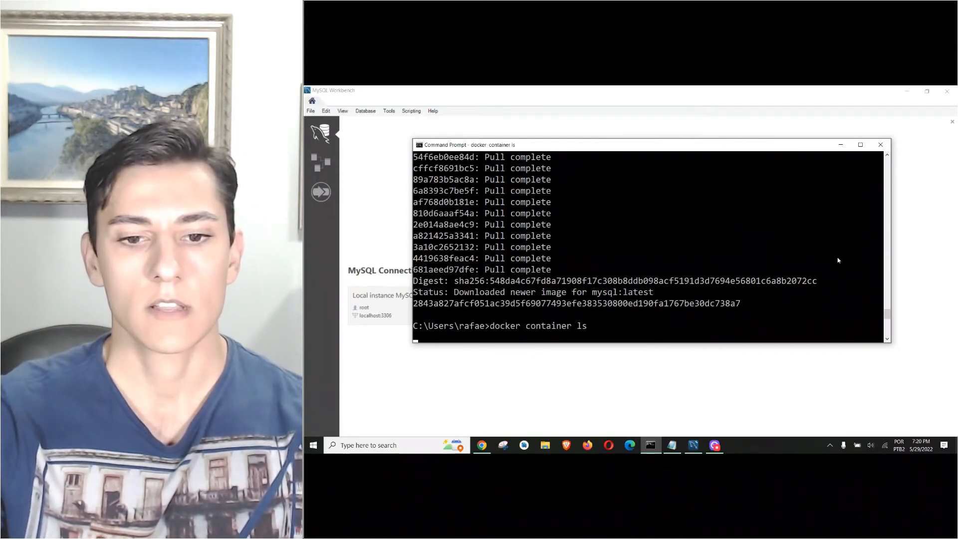
pyautogui.press('Return')
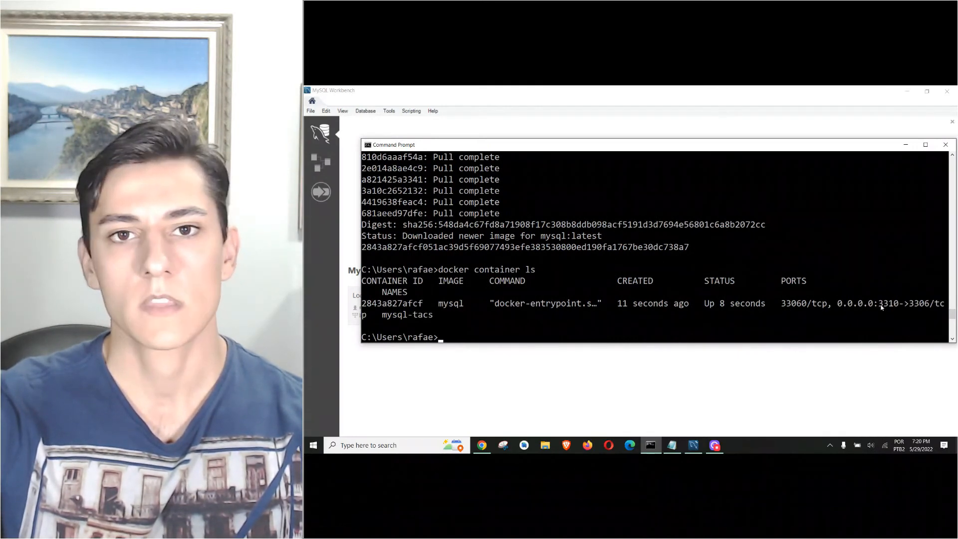
pyautogui.moveTo(890, 306)
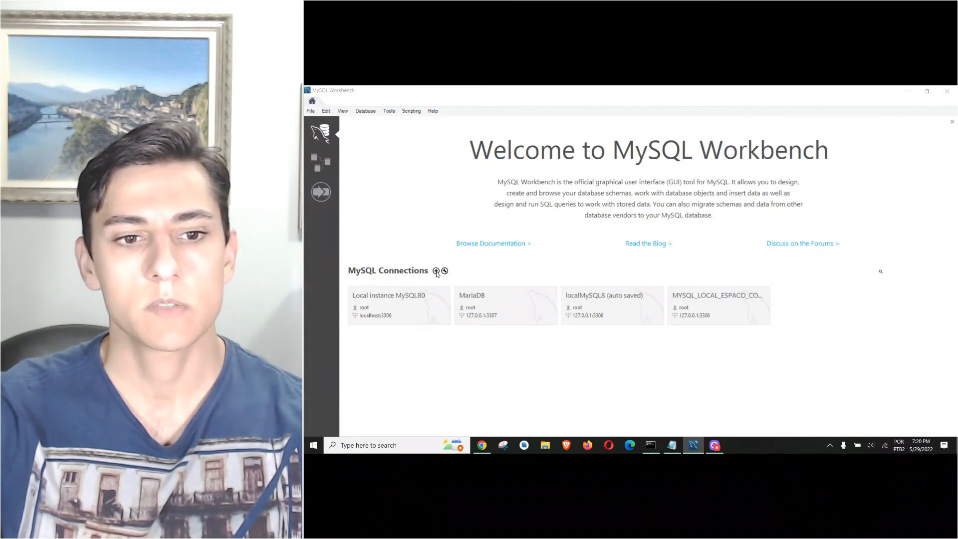
# Add a Workbench connection named 'Container MySQL' using port 3310 and save it
pyautogui.click(436, 270)
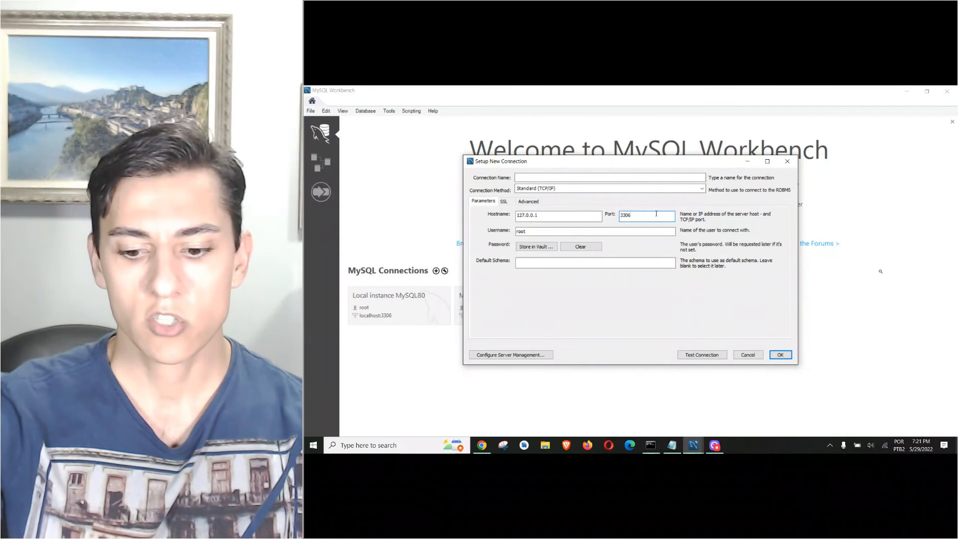
pyautogui.write('3310')
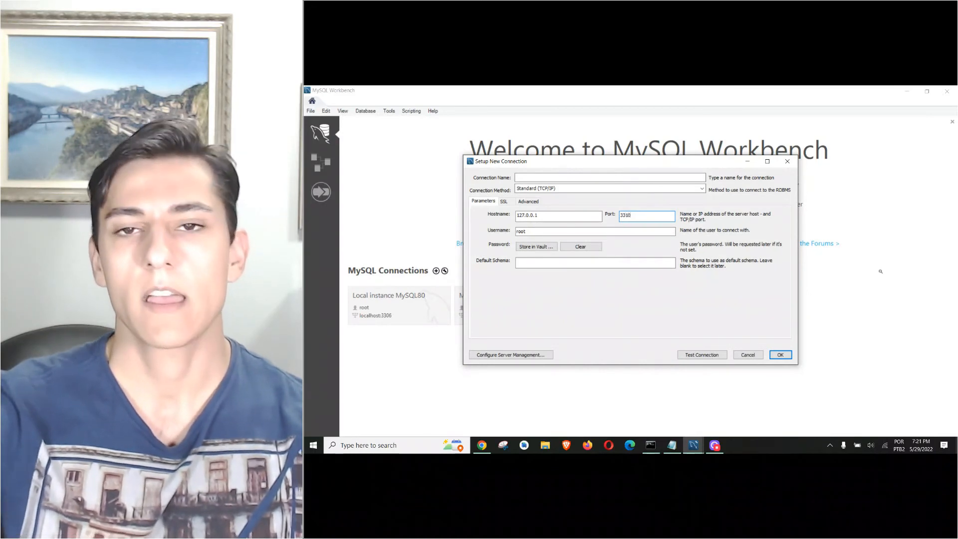
pyautogui.click(609, 177)
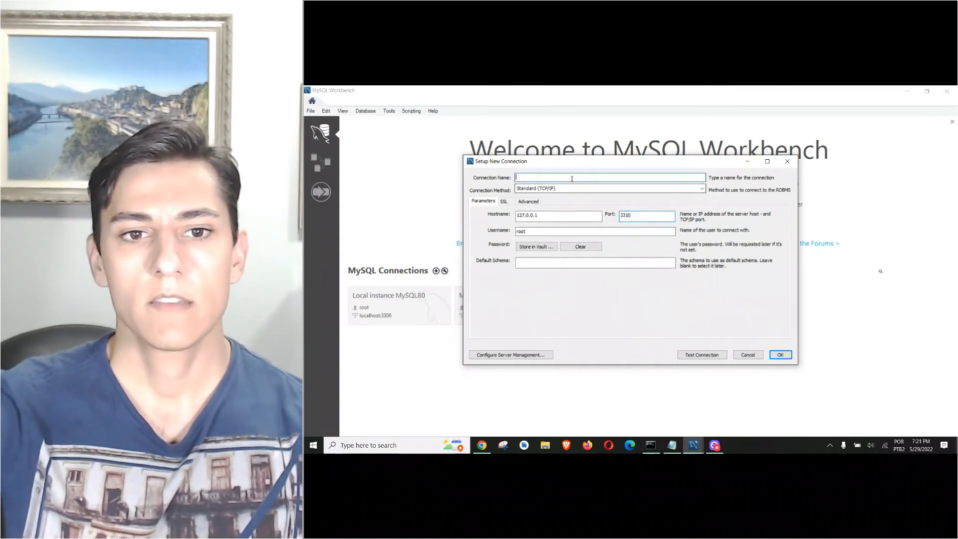
pyautogui.write('Contal')
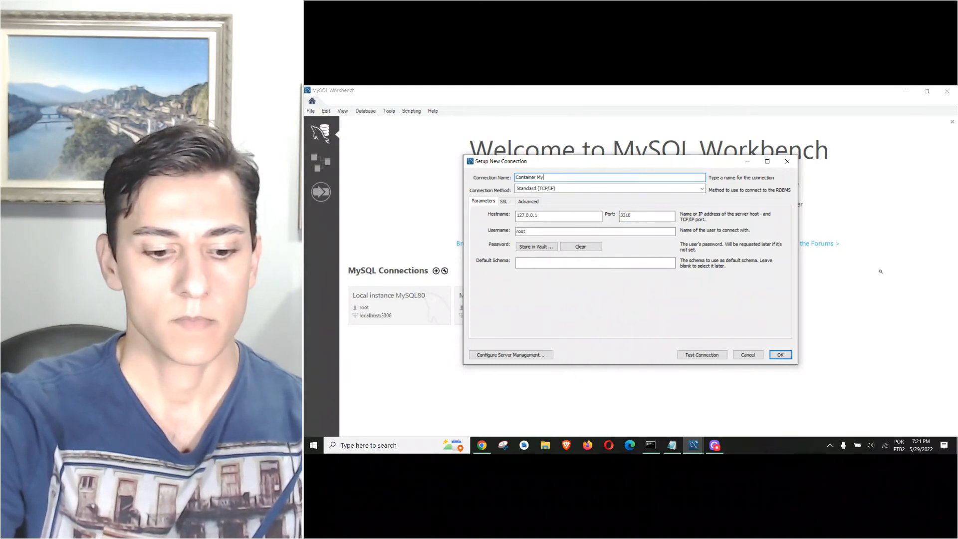
pyautogui.write('SQL')
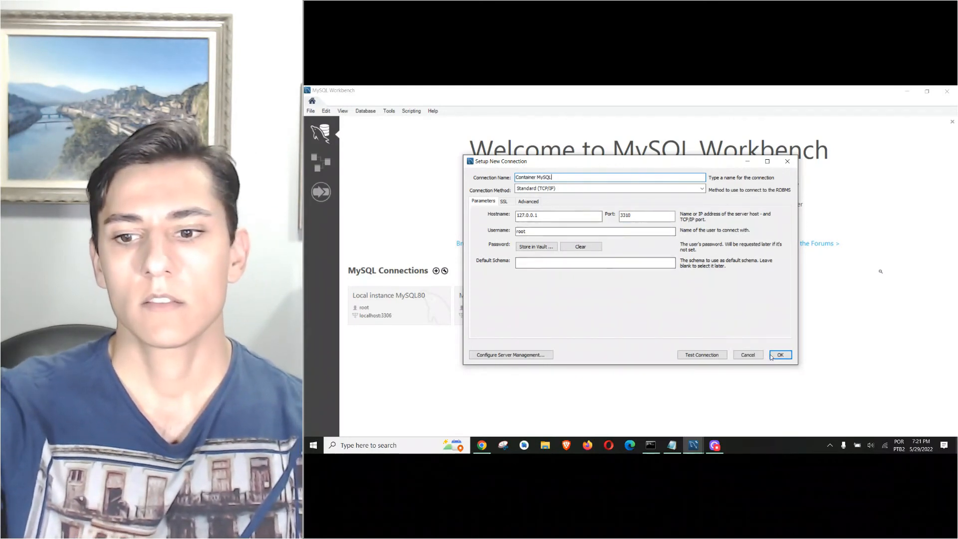
pyautogui.click(781, 354)
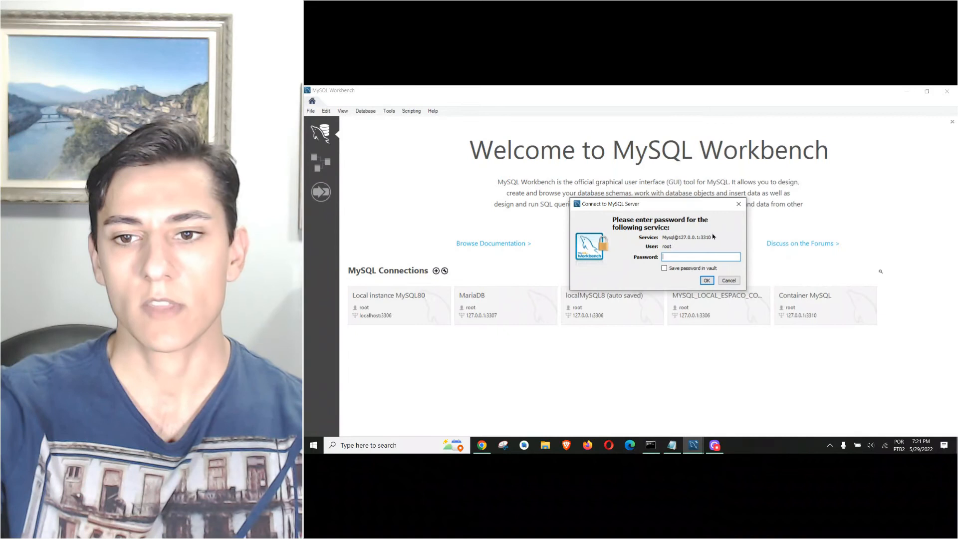
pyautogui.moveTo(703, 243)
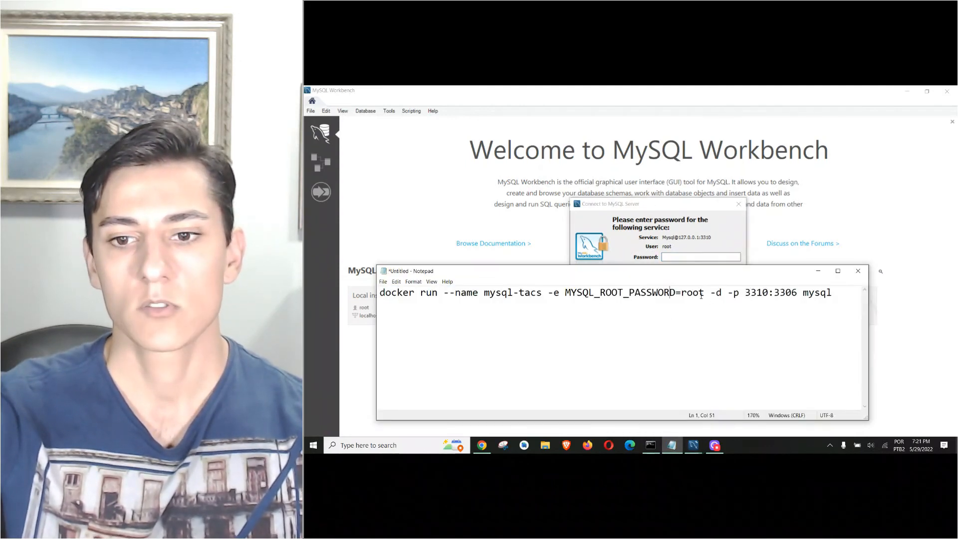
# Select the root password from the saved Notepad command and connect to Container MySQL
pyautogui.doubleClick(691, 293)
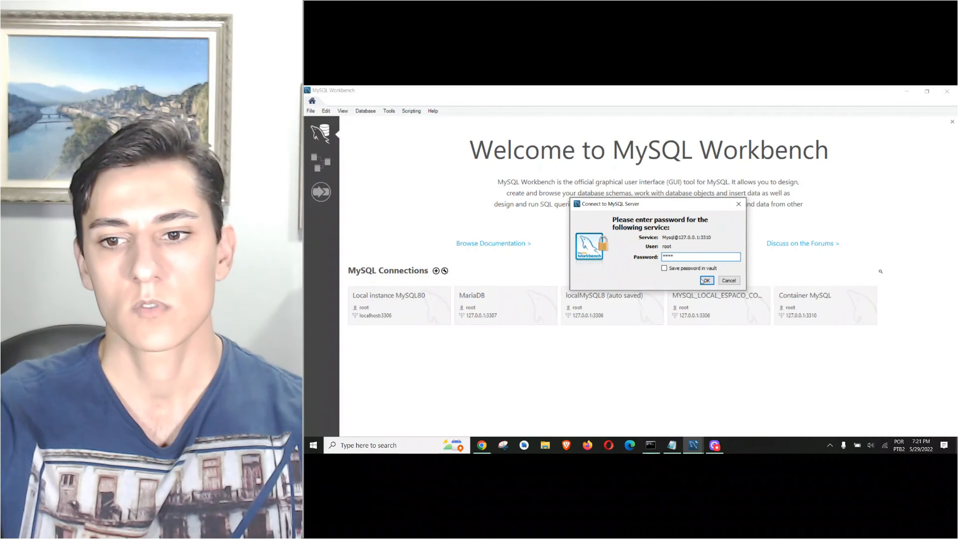
pyautogui.click(705, 280)
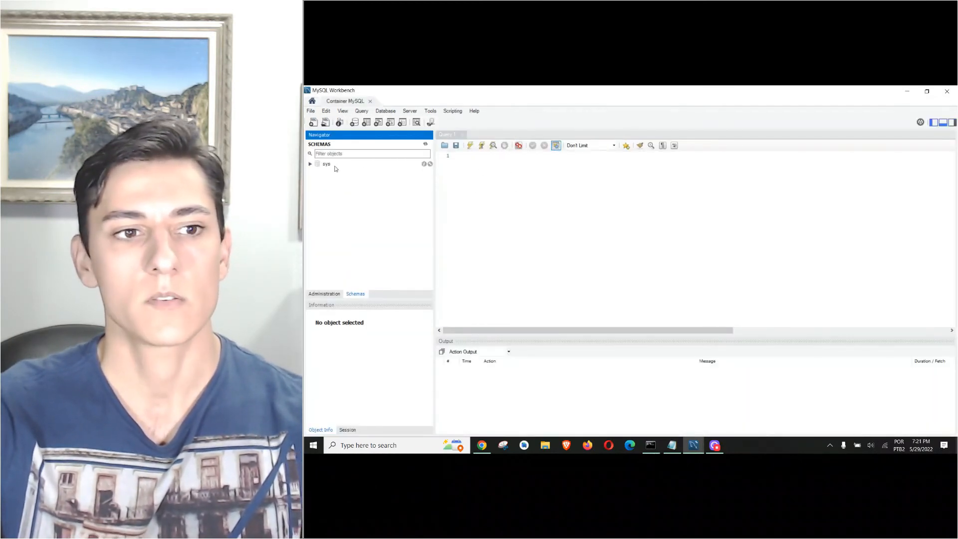
# Expand the sys schema, confirm the server is running on Startup/Shutdown, and return to Schemas
pyautogui.click(311, 163)
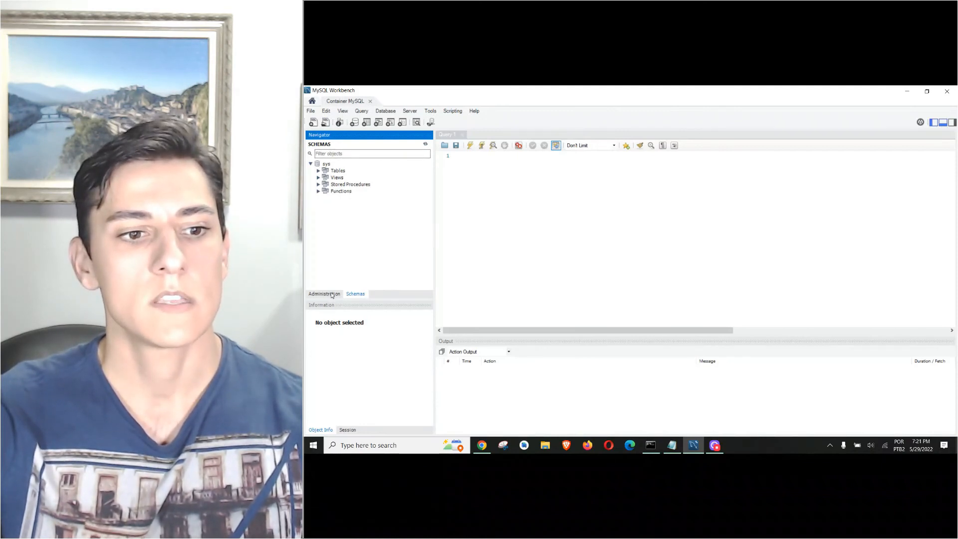
pyautogui.click(325, 294)
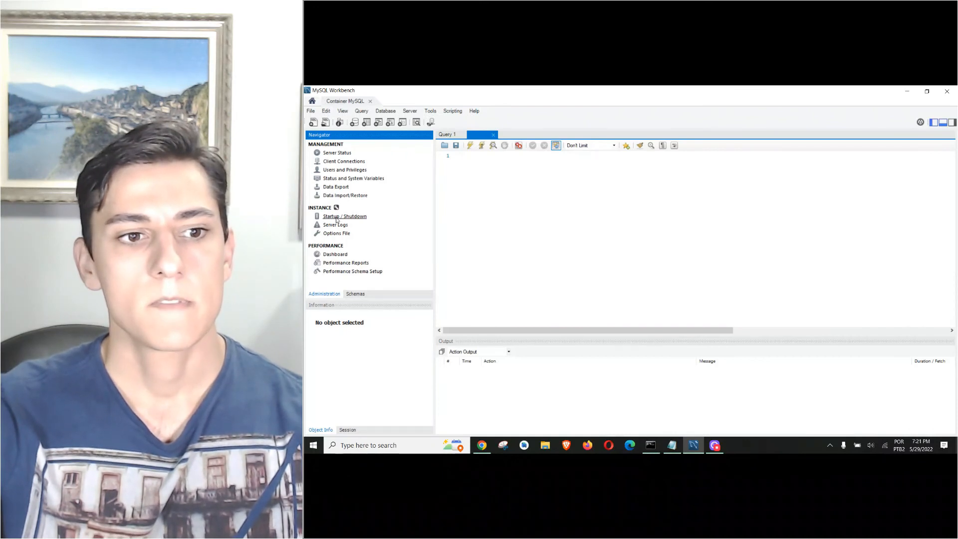
pyautogui.click(345, 216)
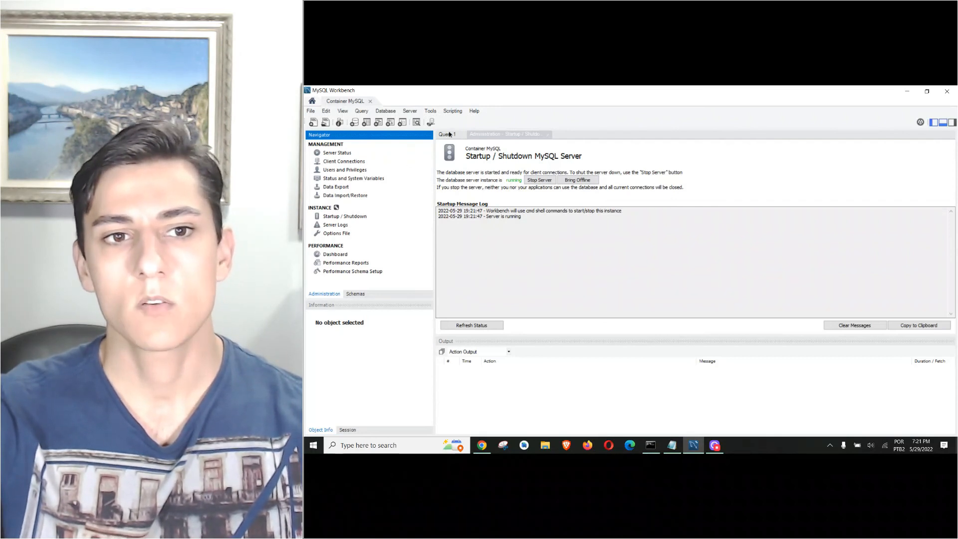
pyautogui.click(448, 133)
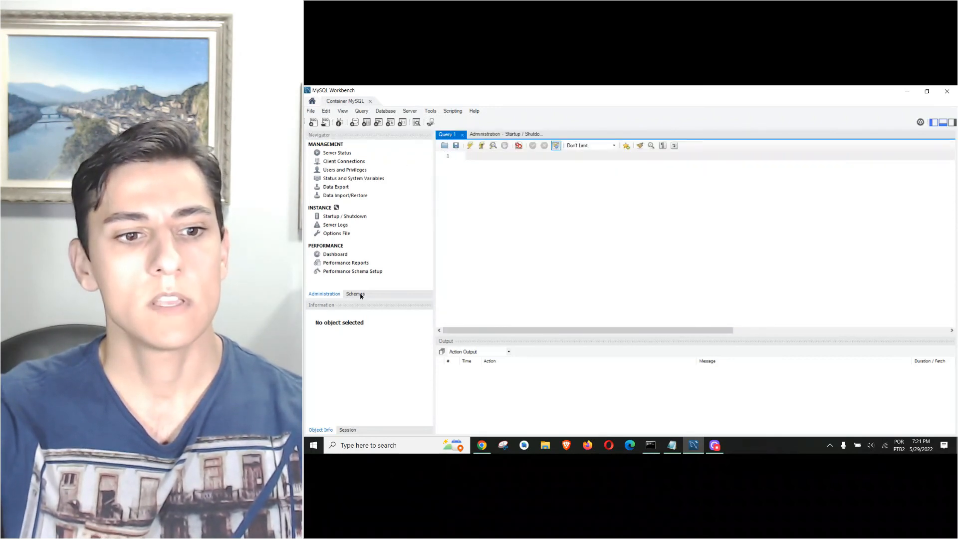
pyautogui.click(355, 294)
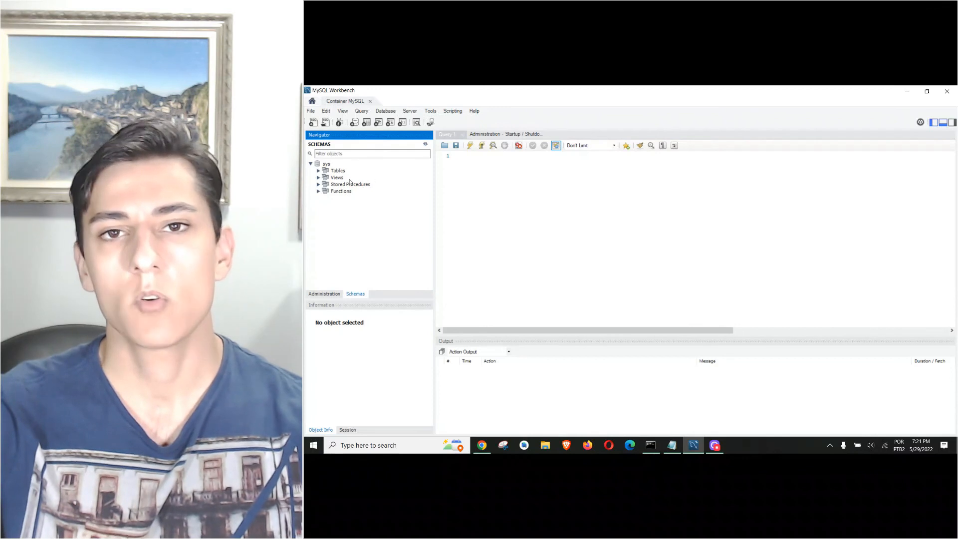